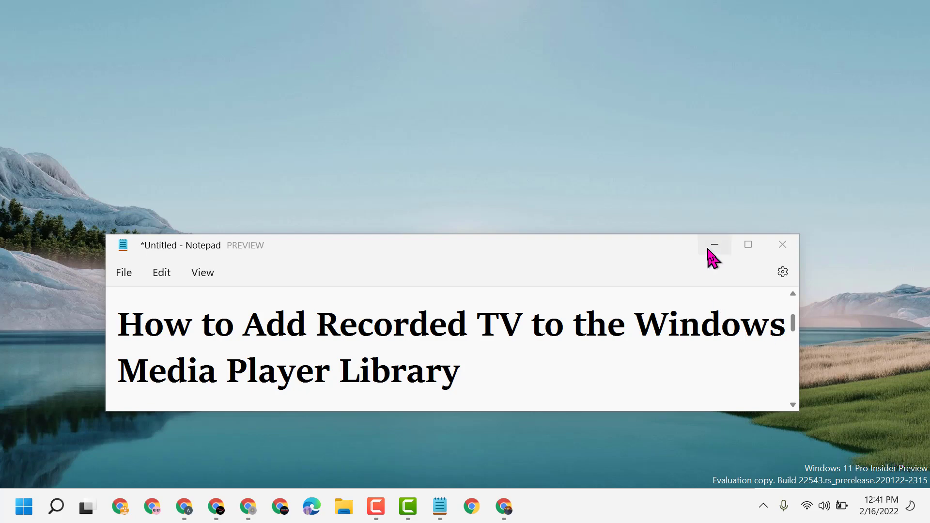
# Minimize the Notepad window showing the tutorial title.
pyautogui.click(713, 244)
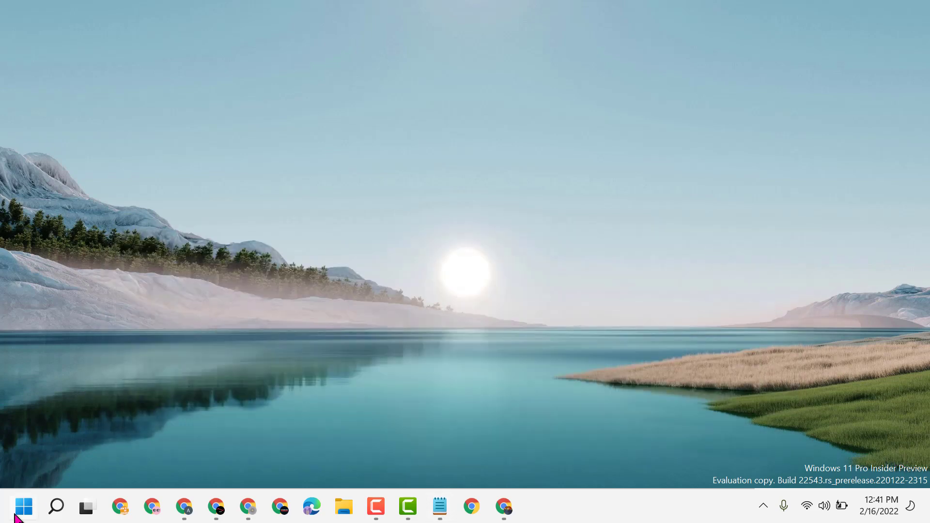
# Search the Start menu for 'Windows Media Player' and launch it.
pyautogui.click(23, 506)
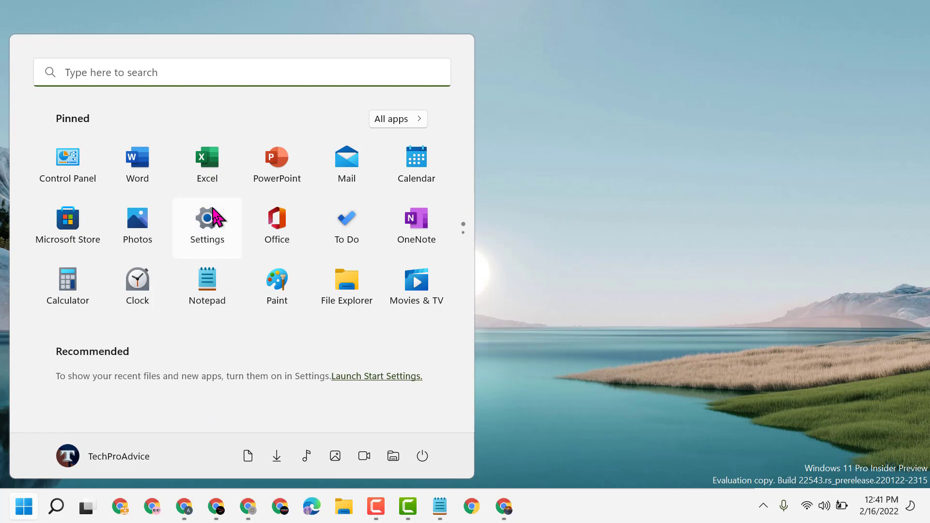
pyautogui.write('w')
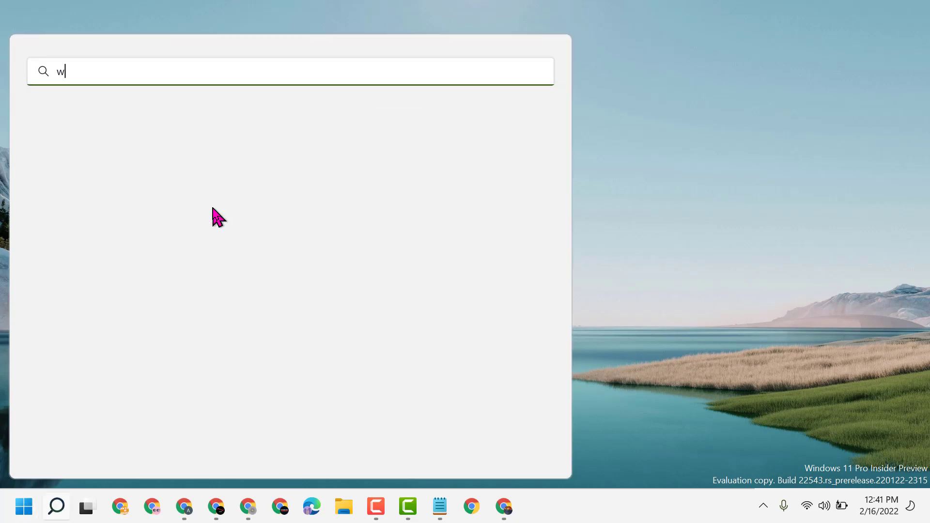
pyautogui.write('indows Media Player')
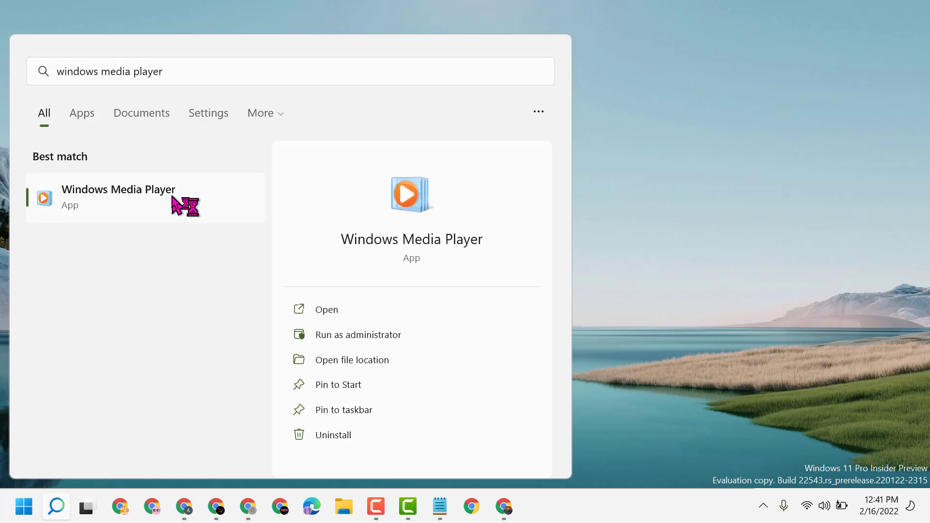
pyautogui.click(119, 197)
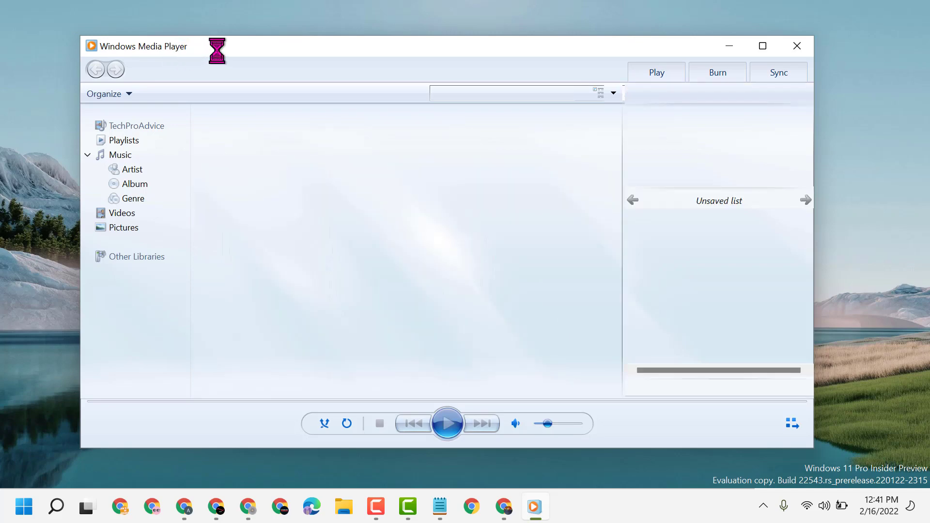
# Select the Pictures library and open the Organize menu's library management options.
pyautogui.click(124, 227)
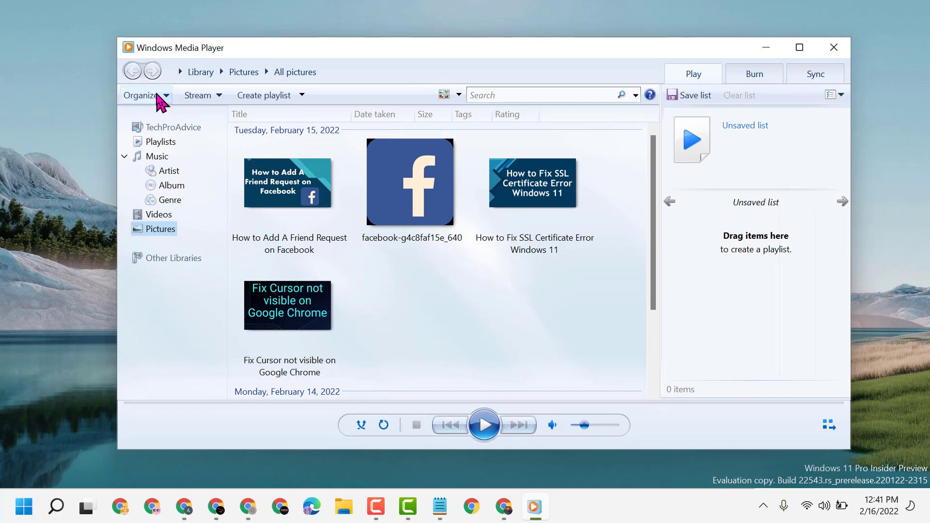
pyautogui.click(142, 95)
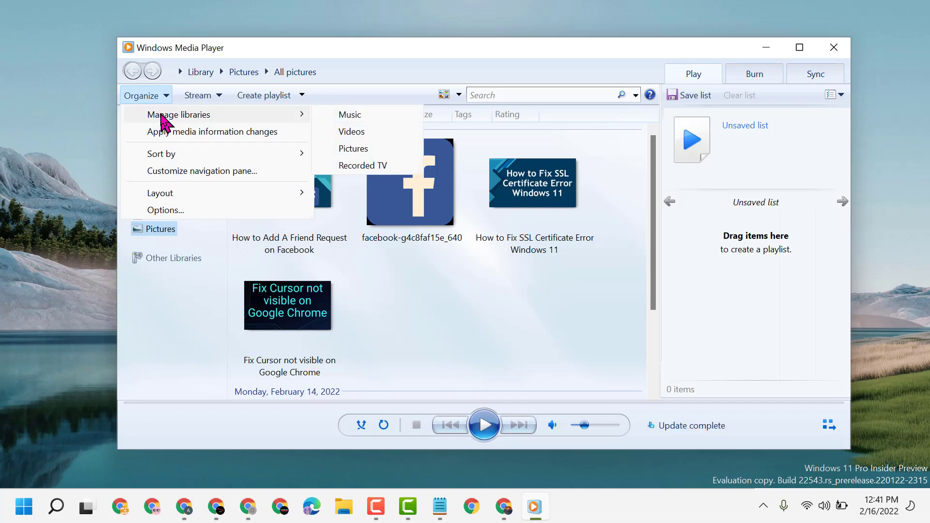
pyautogui.moveTo(313, 120)
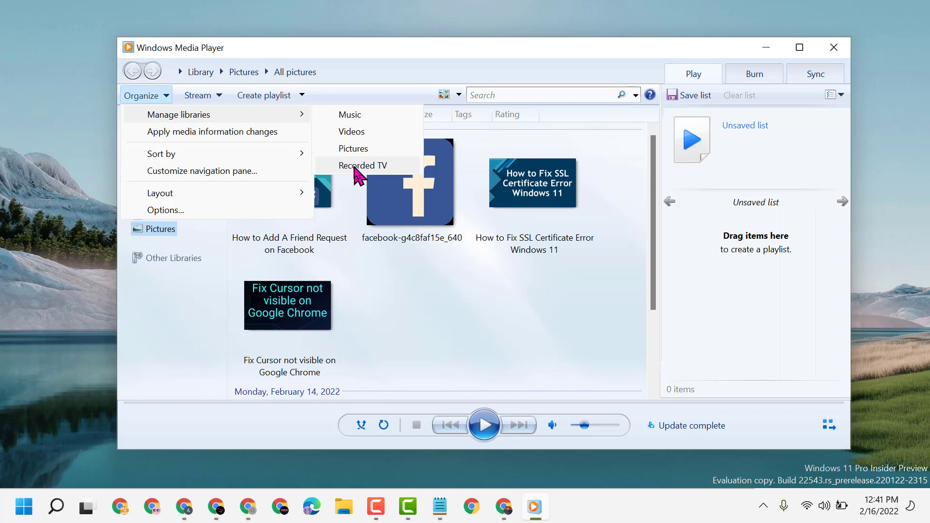
pyautogui.moveTo(372, 175)
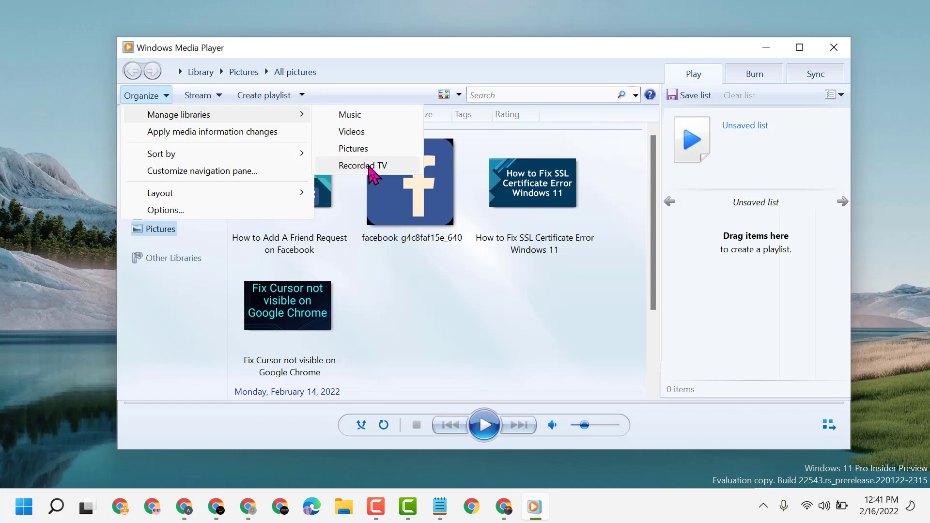
# Open the Recorded TV library locations and start adding a folder.
pyautogui.click(362, 165)
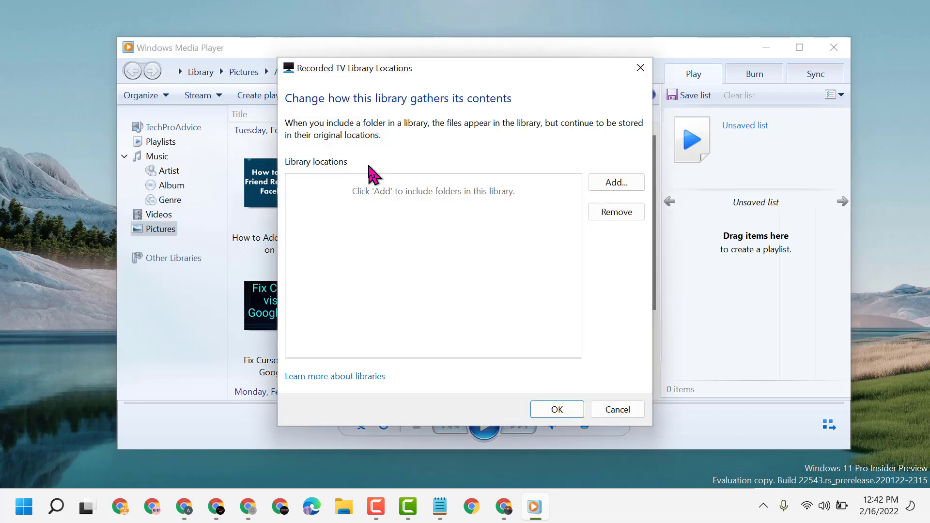
pyautogui.moveTo(587, 188)
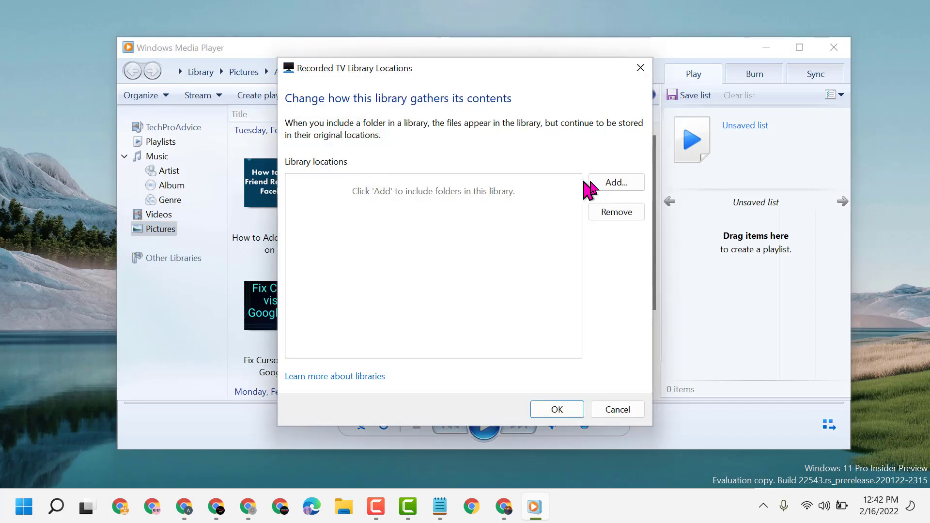
pyautogui.click(615, 182)
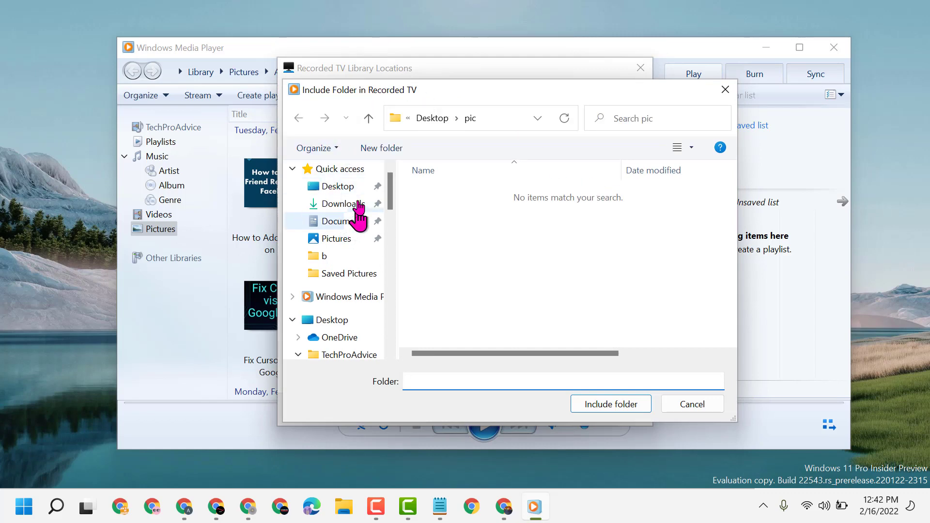
# Browse to Pictures, open did2, and include that folder.
pyautogui.click(347, 204)
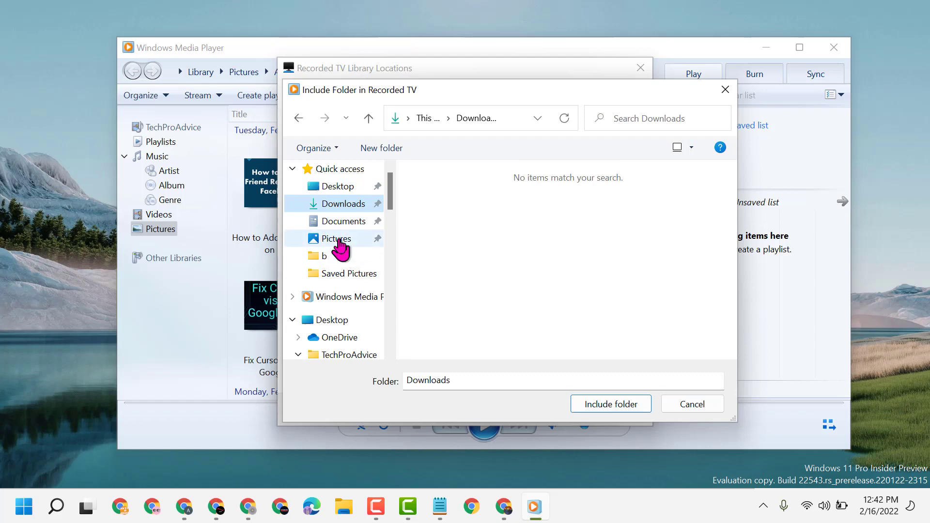
pyautogui.click(336, 238)
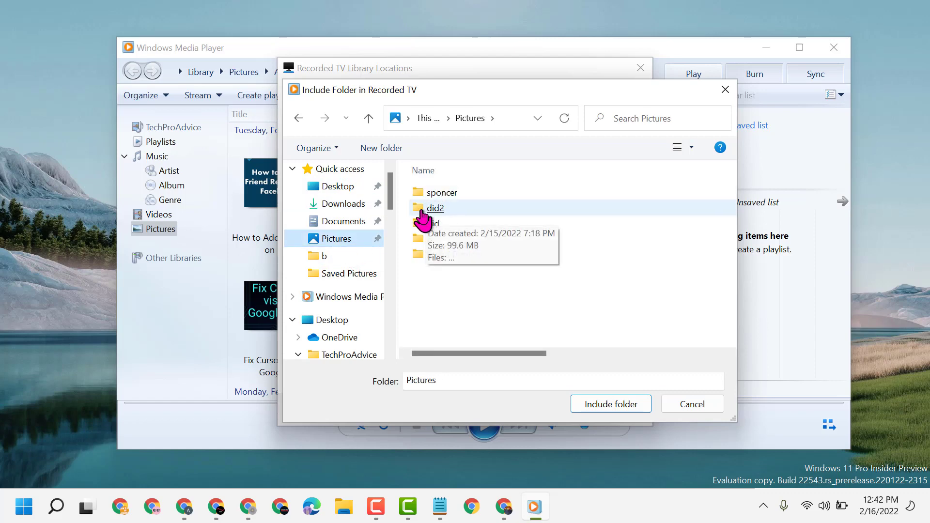
pyautogui.doubleClick(435, 208)
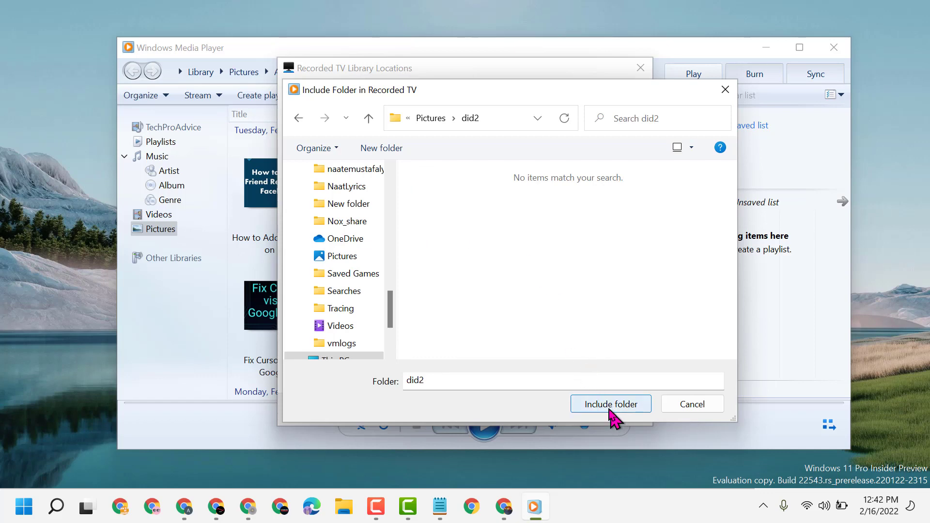
pyautogui.click(610, 404)
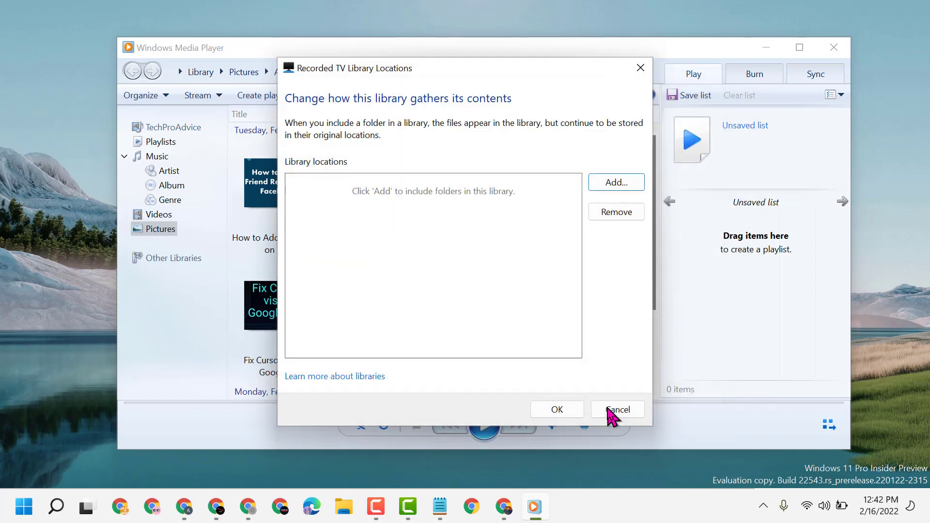
# Confirm did2 as a Recorded TV location with OK.
pyautogui.click(616, 182)
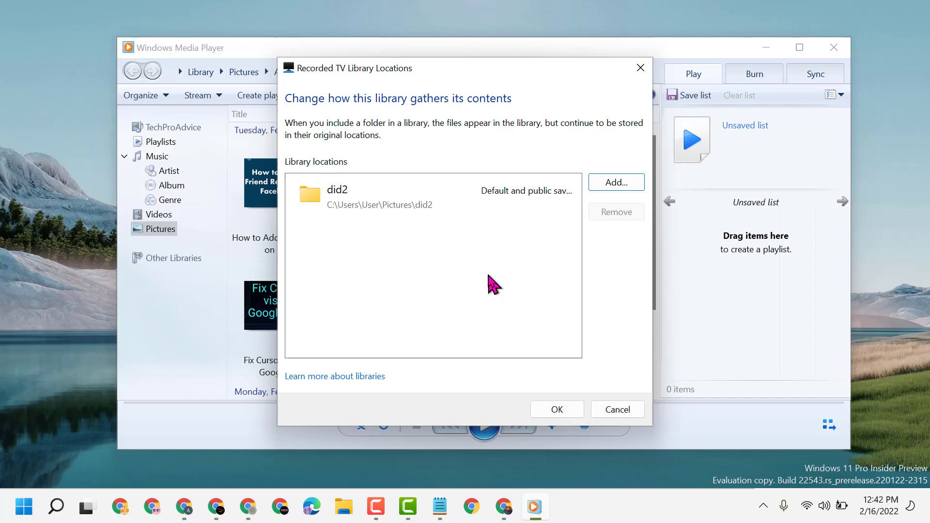
pyautogui.moveTo(556, 409)
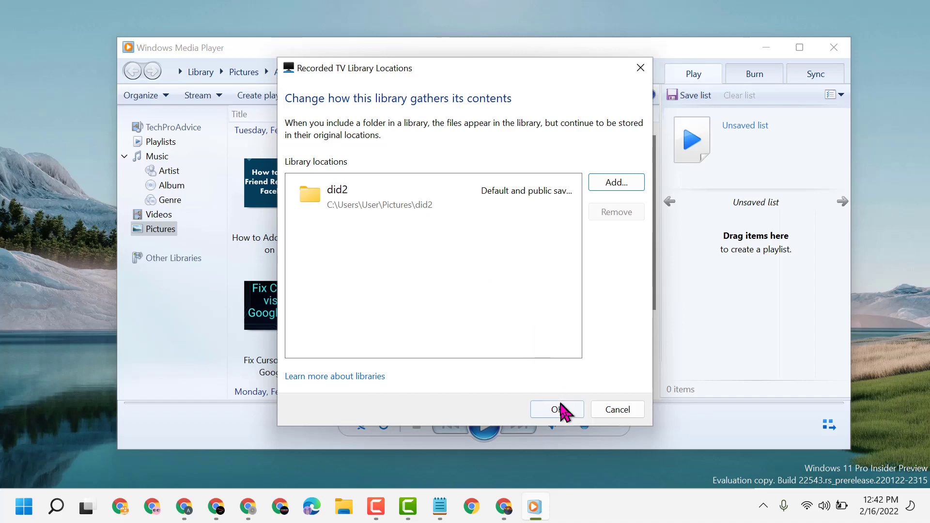
pyautogui.click(553, 409)
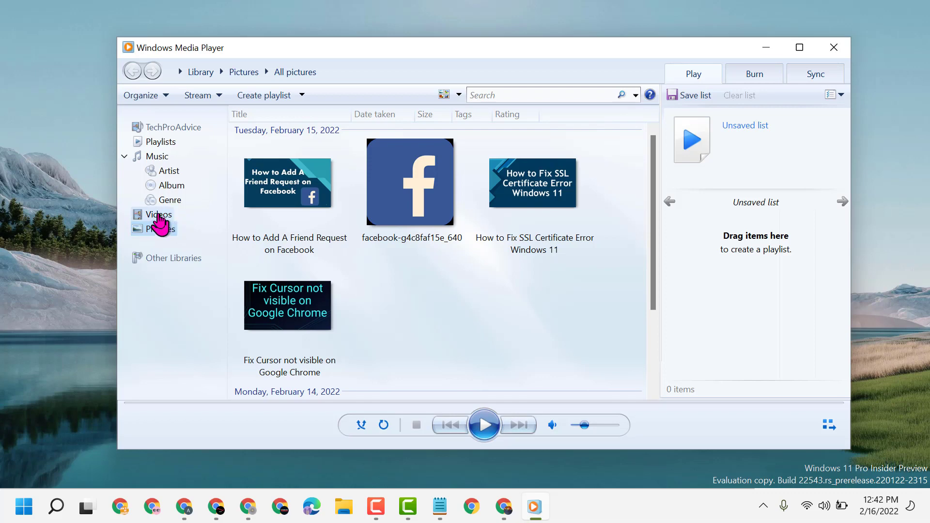
# Open the Videos library and scroll through the listed tutorial videos.
pyautogui.click(162, 214)
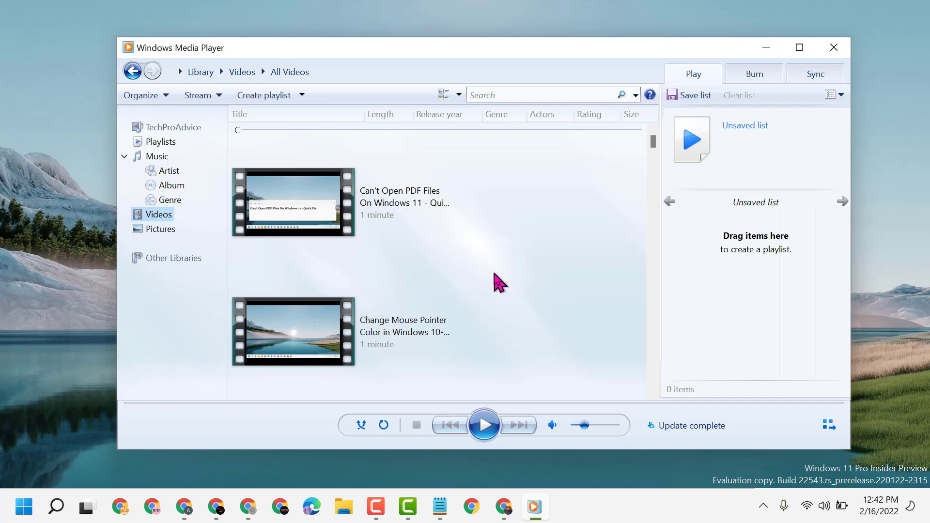
pyautogui.scroll(-3)
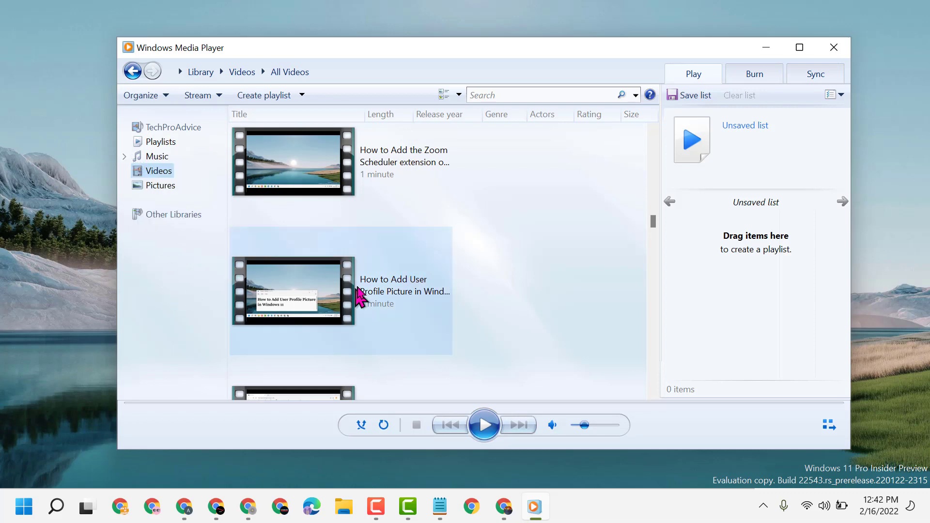
pyautogui.moveTo(379, 255)
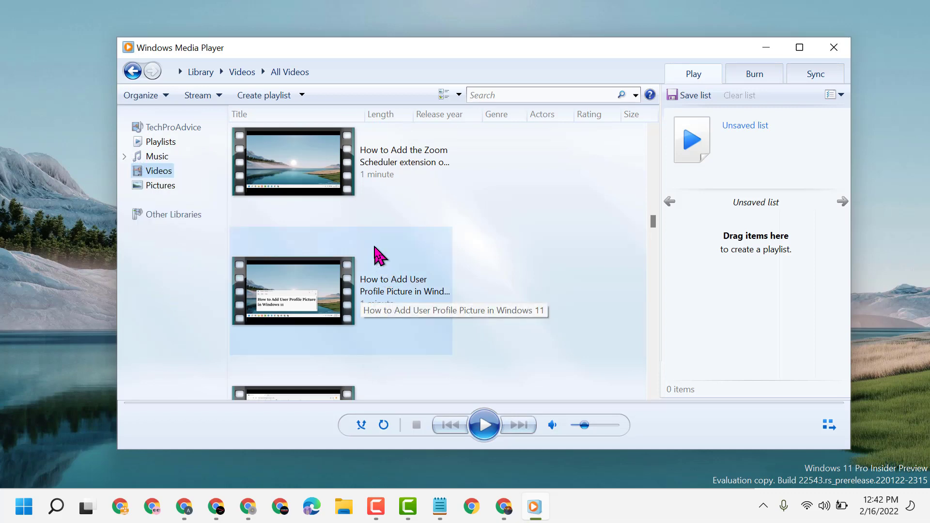